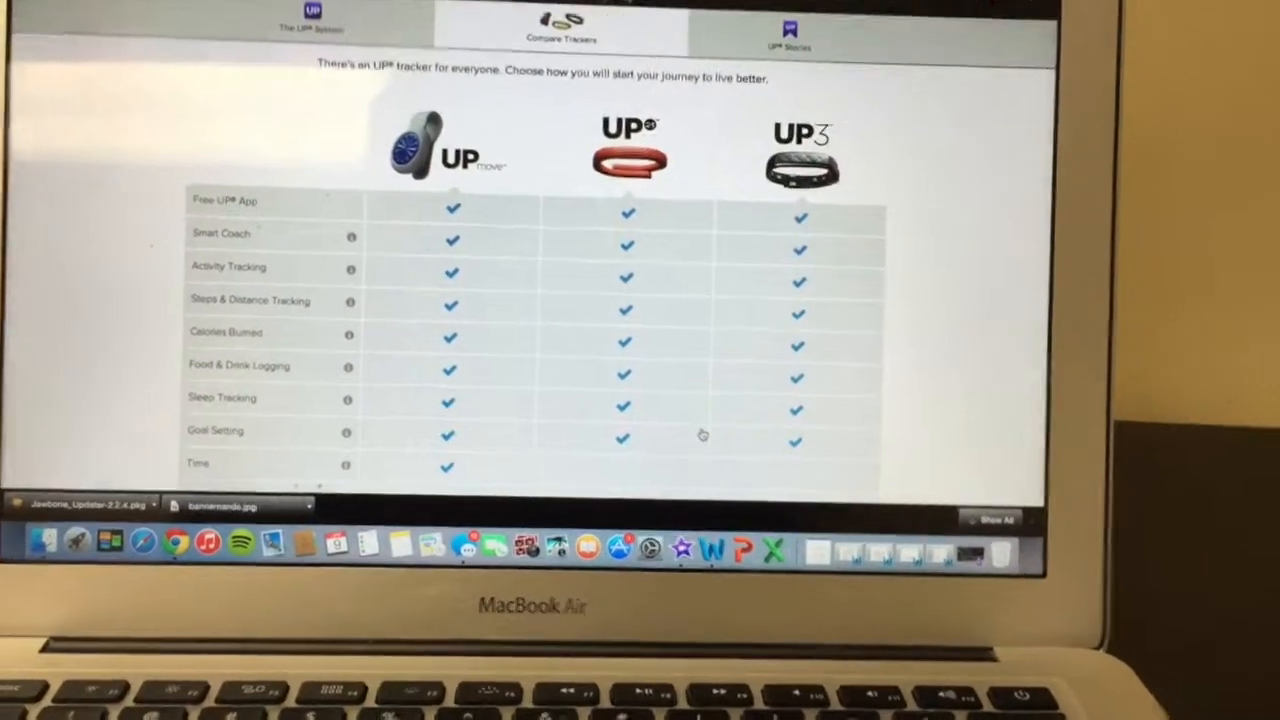
pyautogui.scroll(-3)
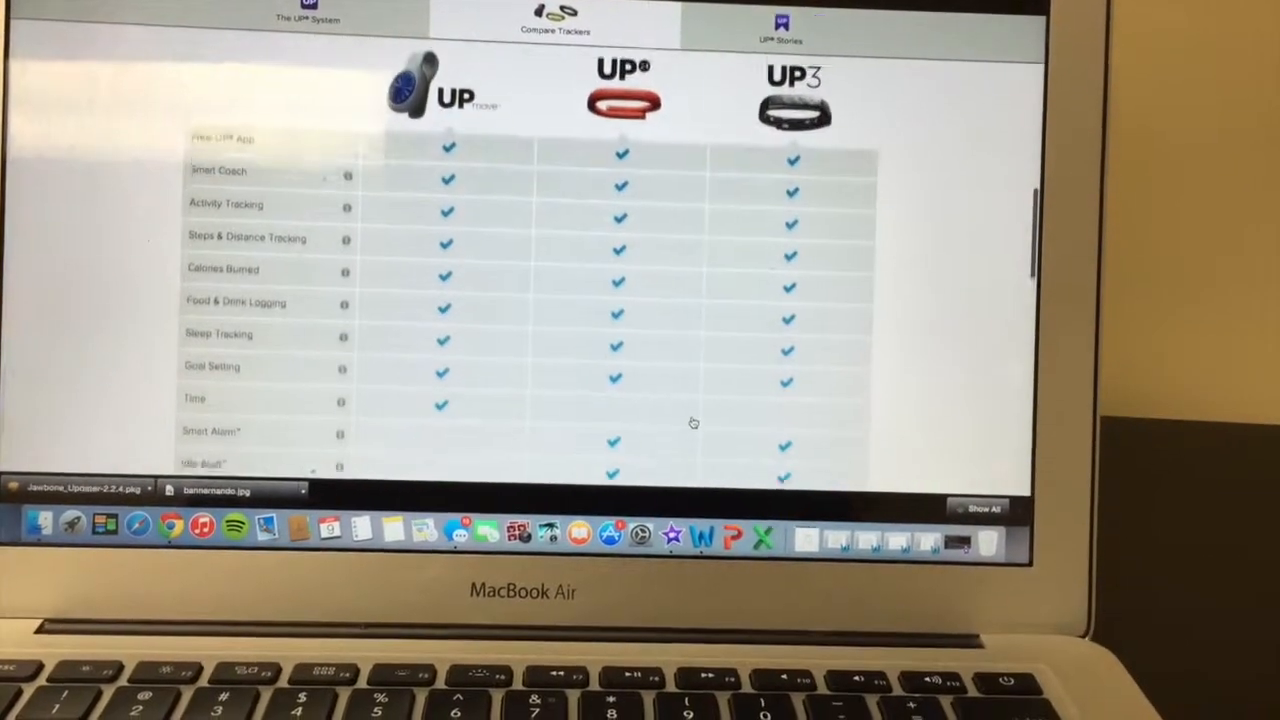
pyautogui.scroll(-3)
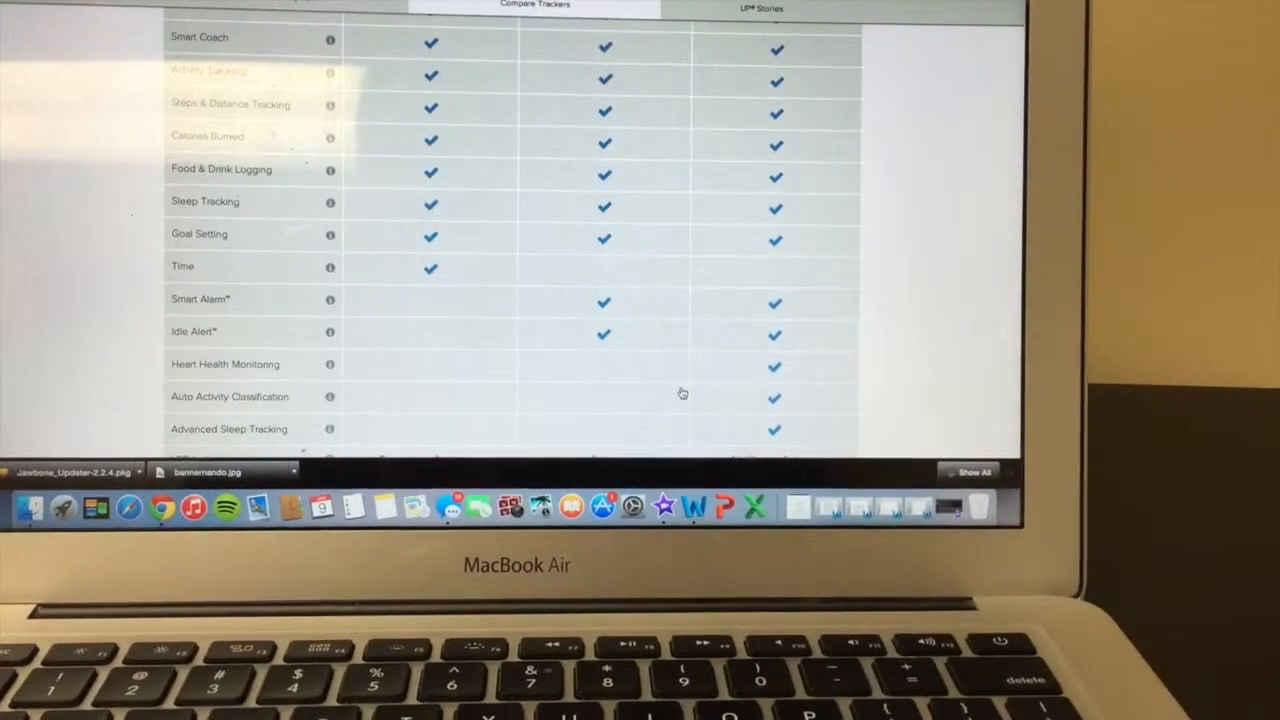
pyautogui.scroll(-3)
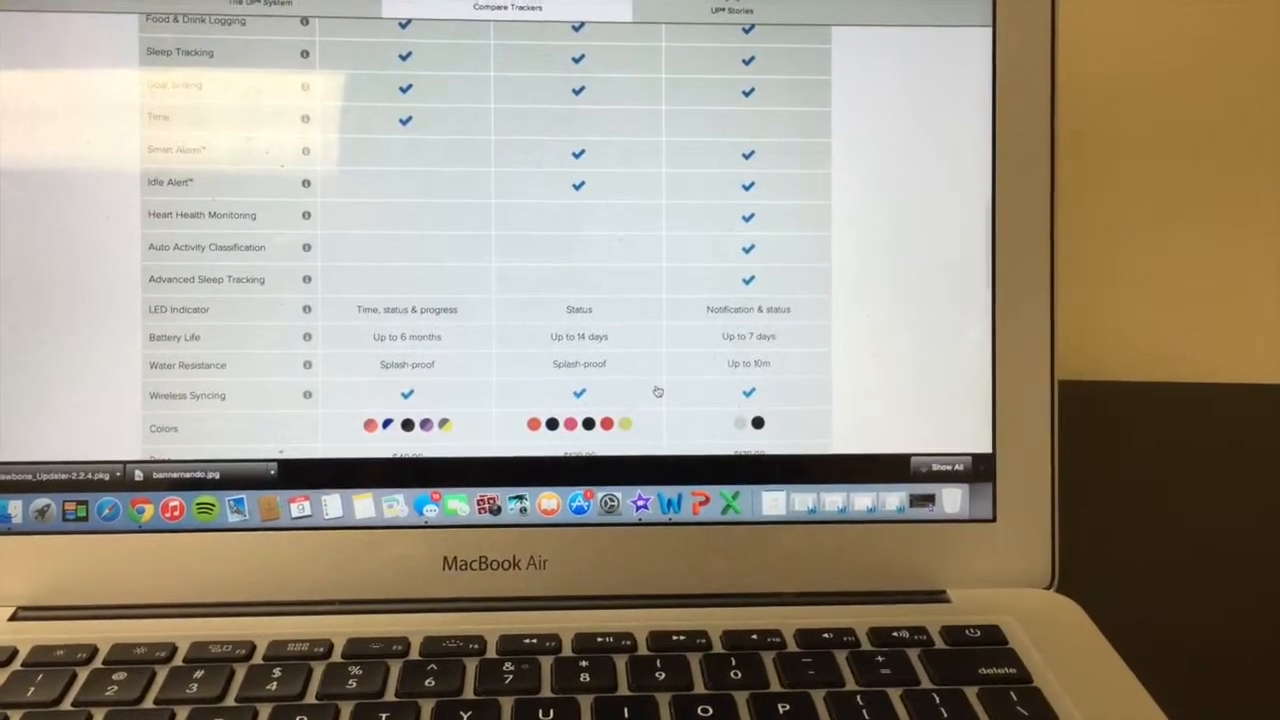
pyautogui.scroll(3)
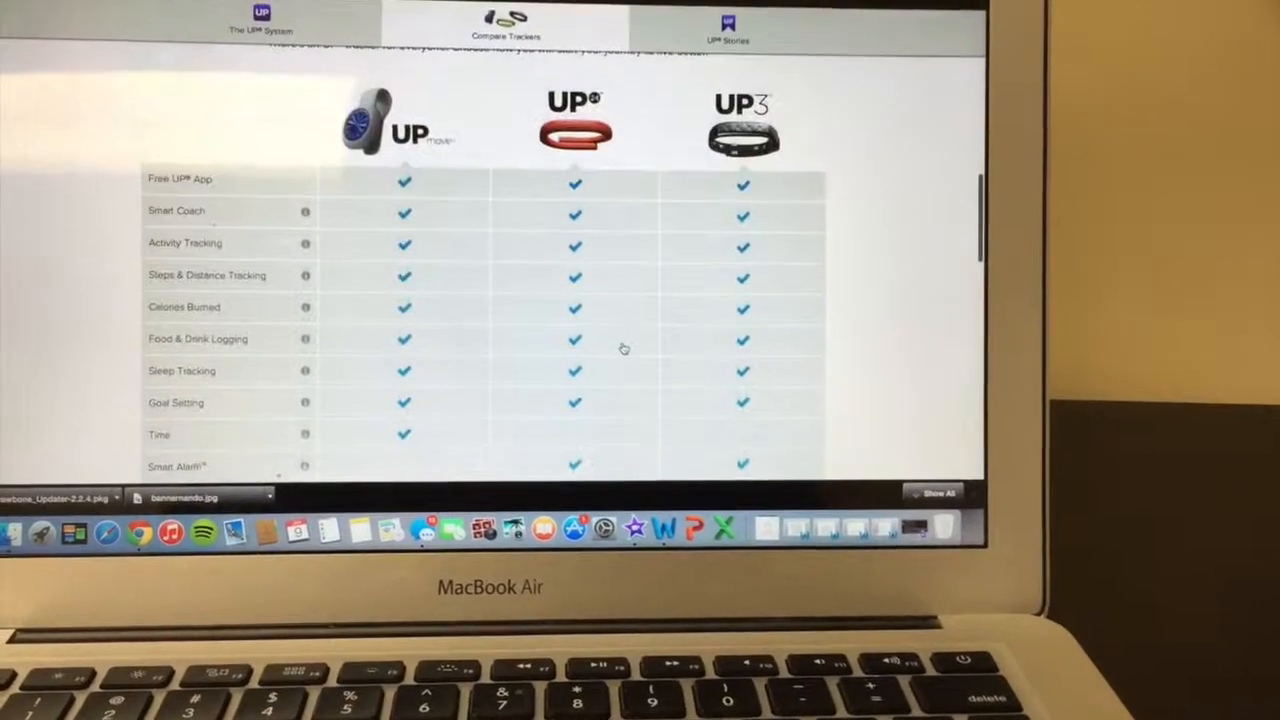
pyautogui.scroll(-3)
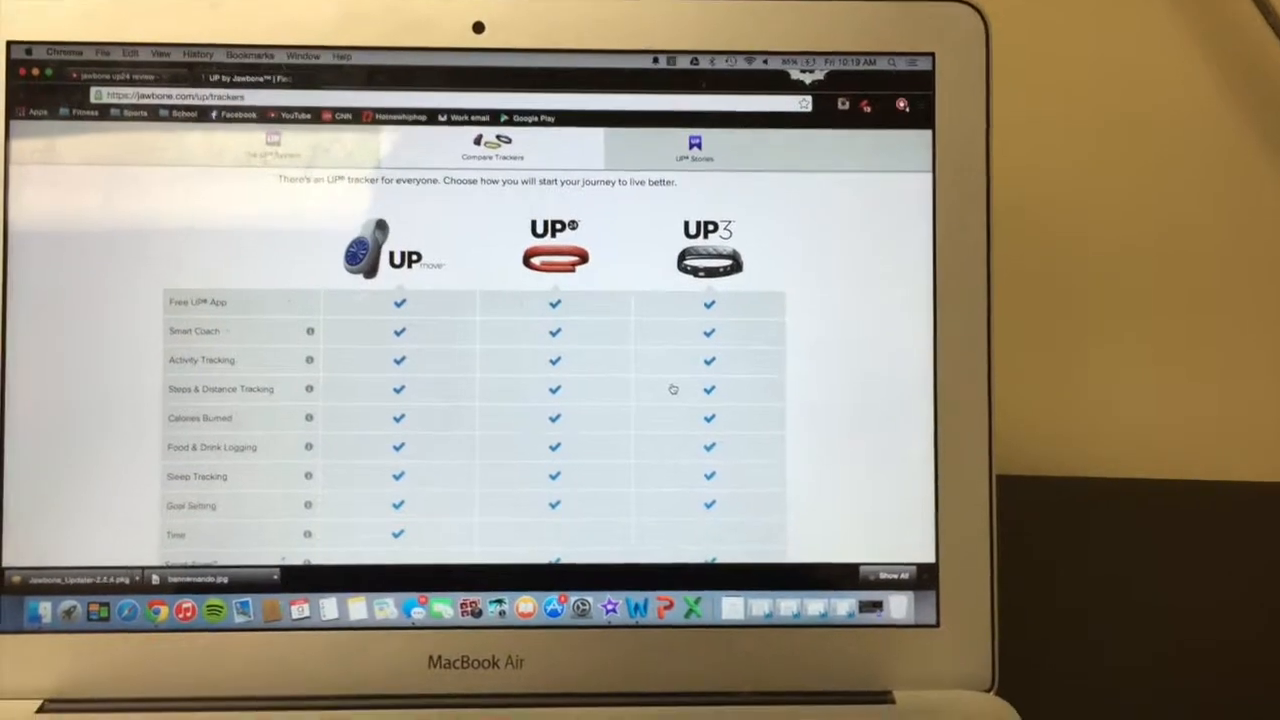
pyautogui.scroll(-3)
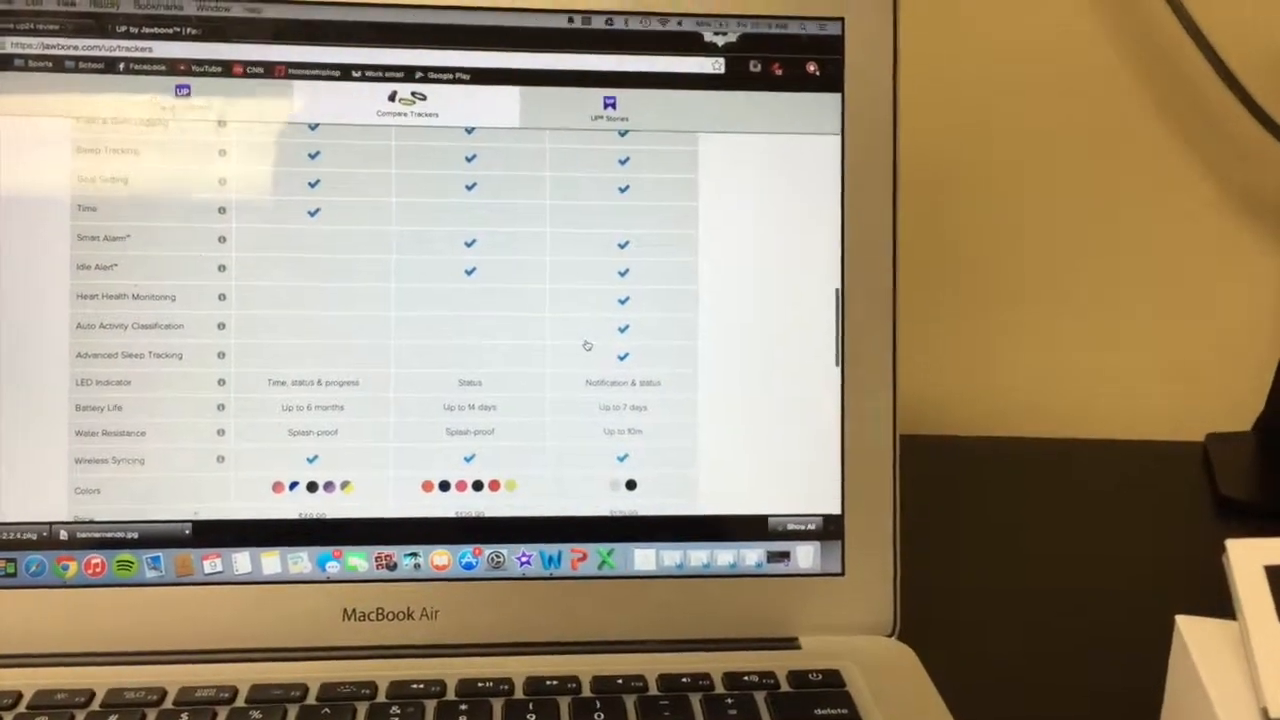
pyautogui.scroll(-3)
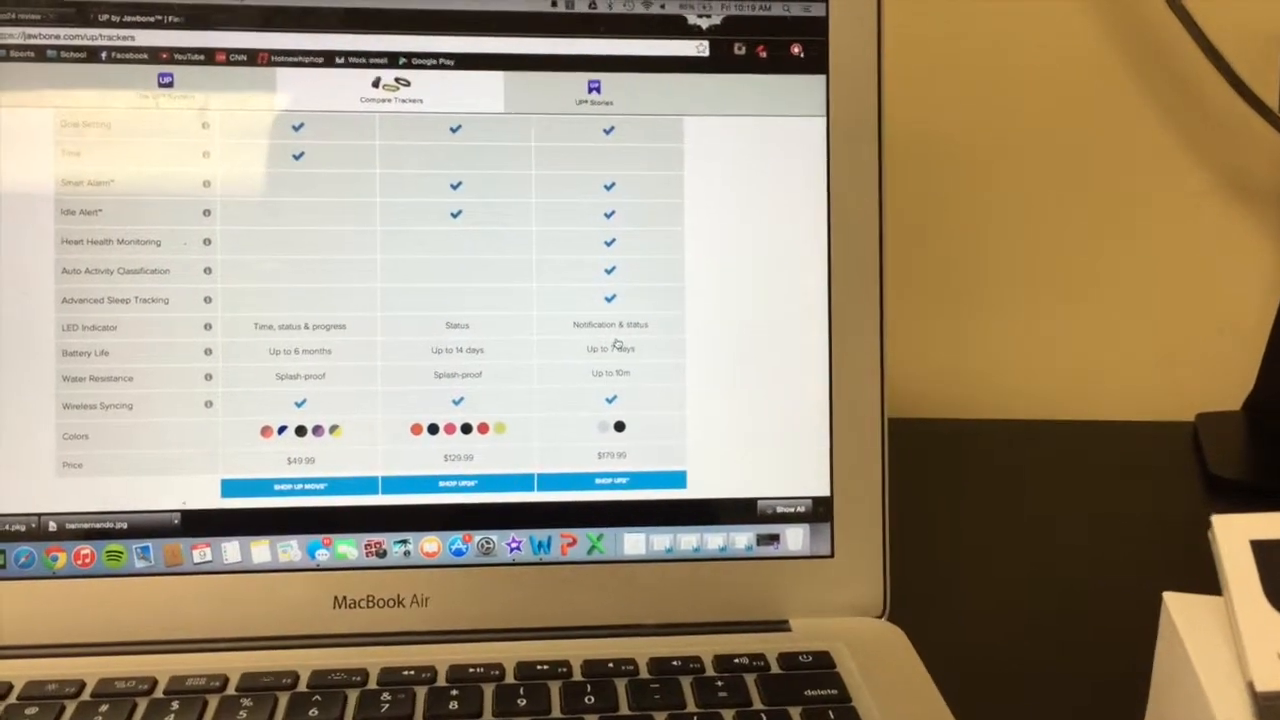